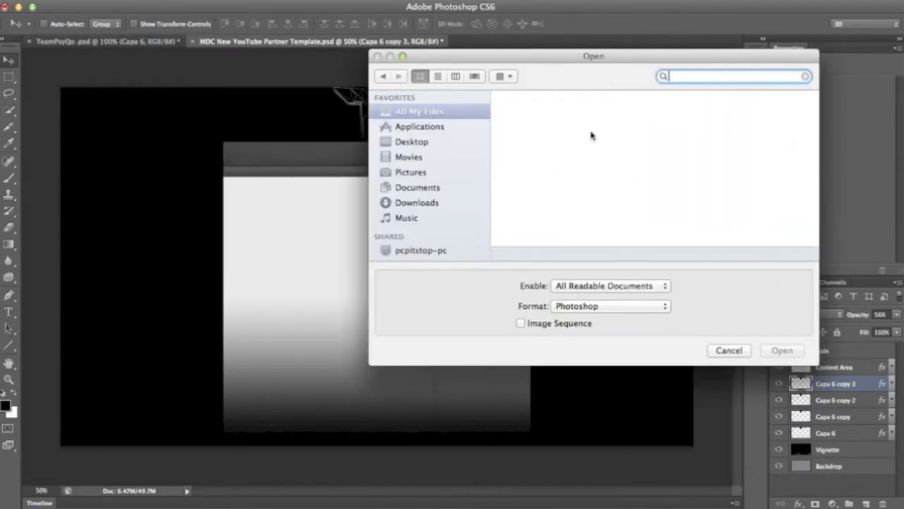
- Open GFXPack.psd and add its Space layer to the YouTube template
click(787, 351)
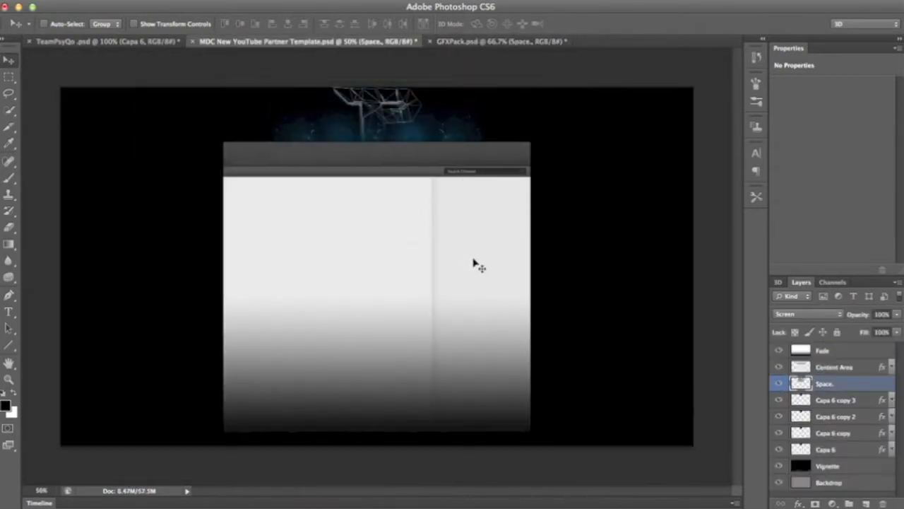
- Copy two more planet Space layers and the Colour Corrections group from GFXPack into the template
click(480, 41)
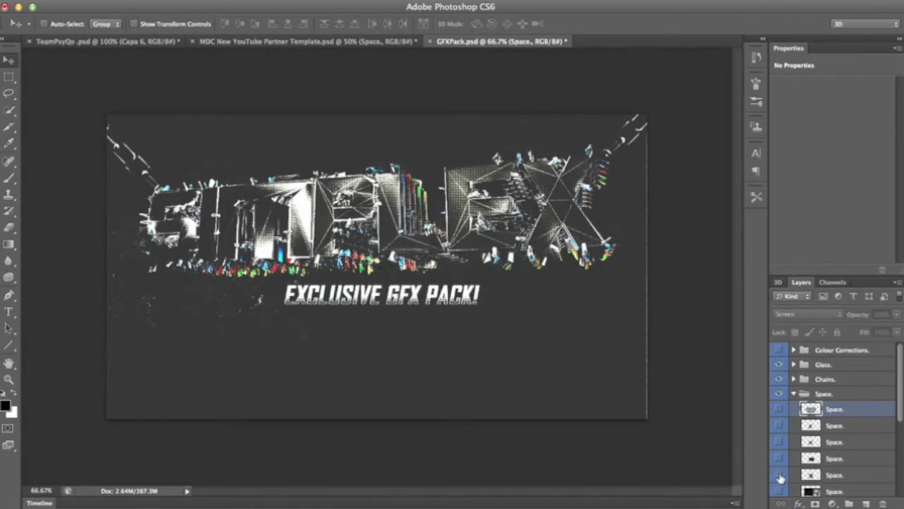
click(306, 44)
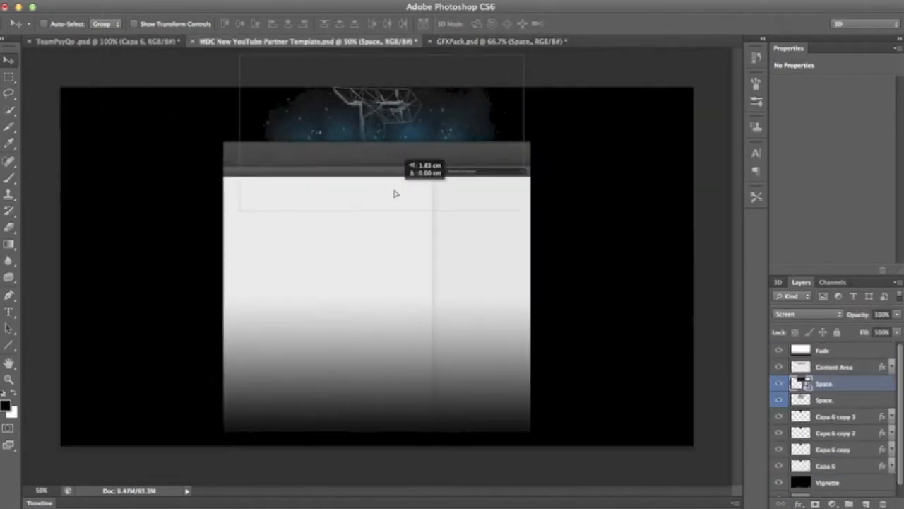
click(484, 41)
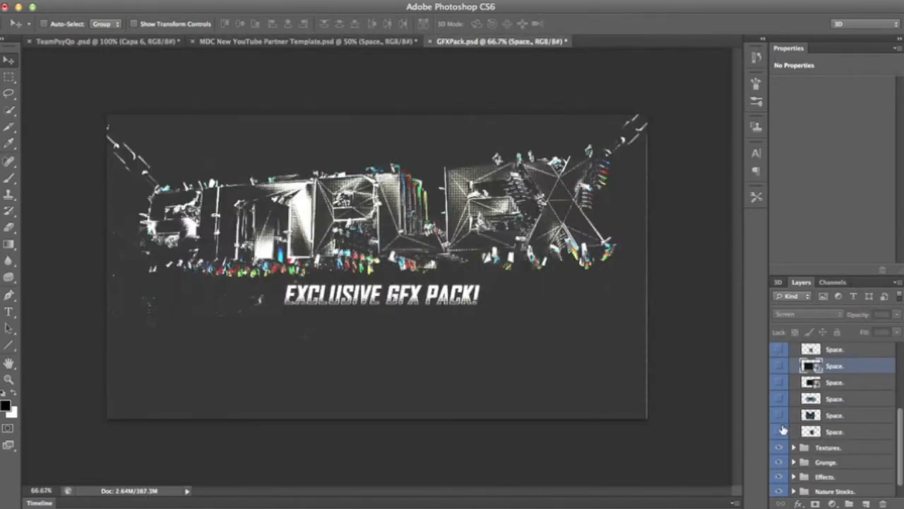
click(304, 42)
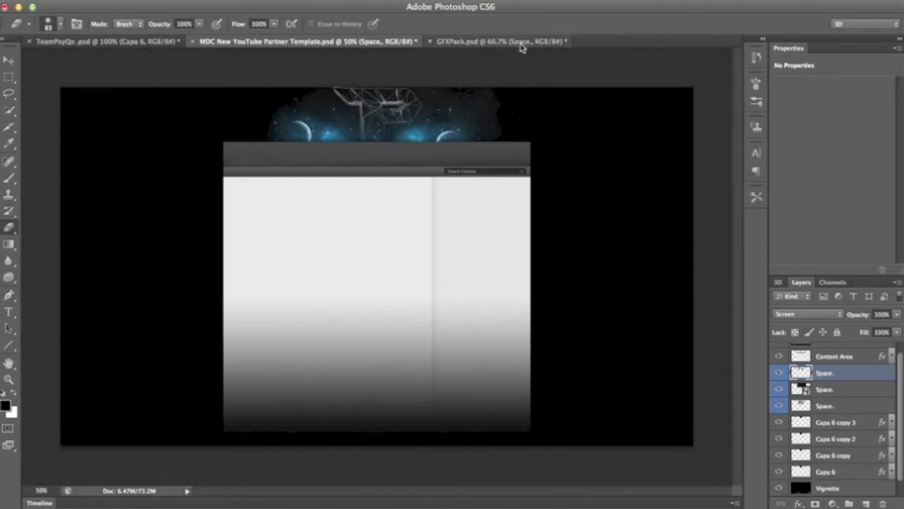
click(502, 43)
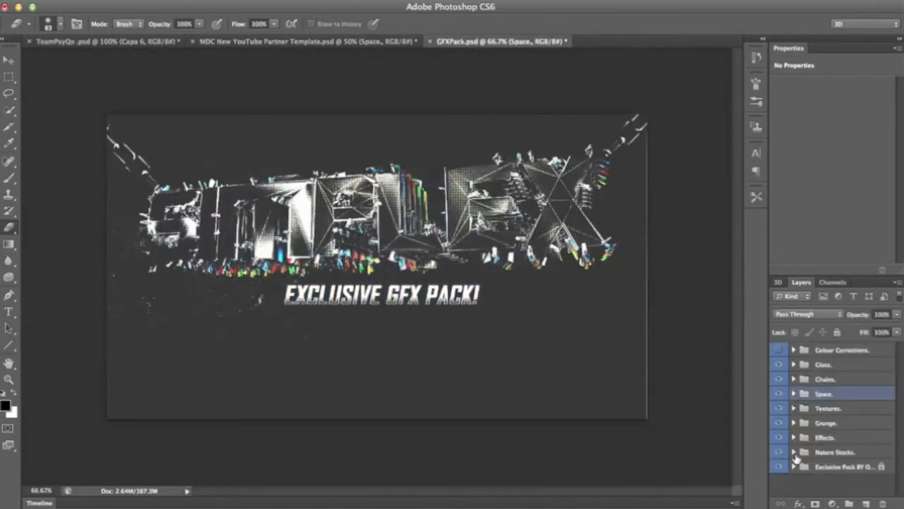
click(307, 43)
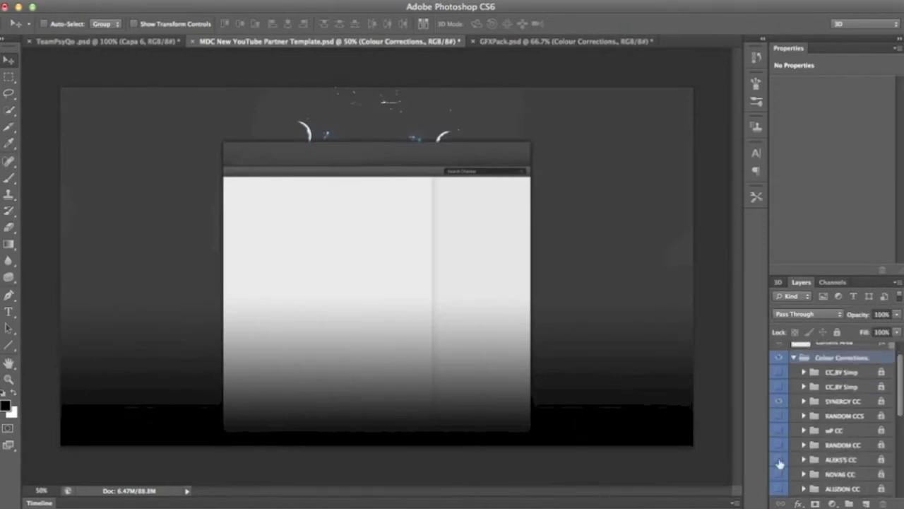
- Apply a blue-teal colour correction and start a Lithos Pro text layer with its colour picker open
scroll(down, 3)
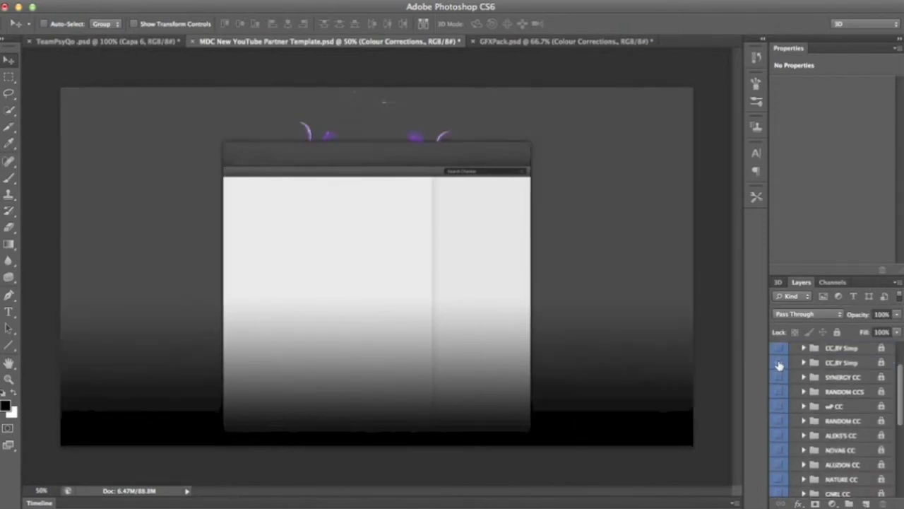
click(565, 41)
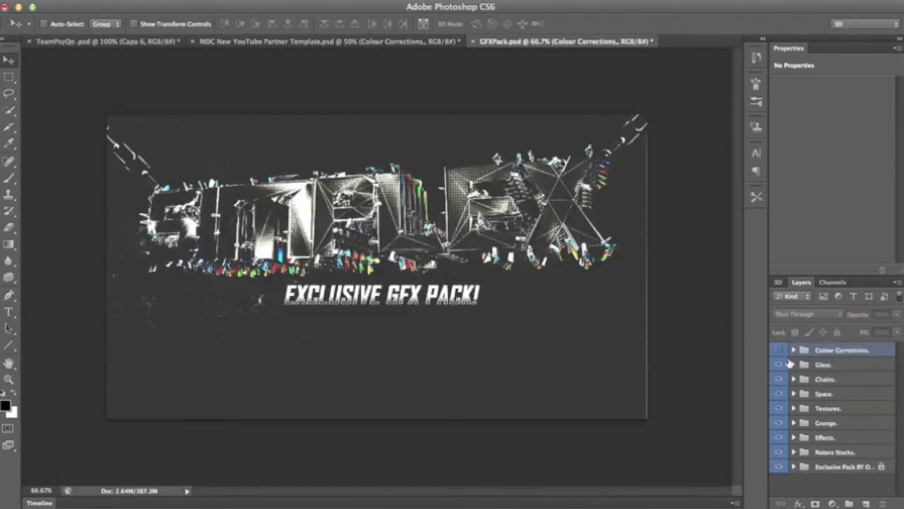
click(793, 378)
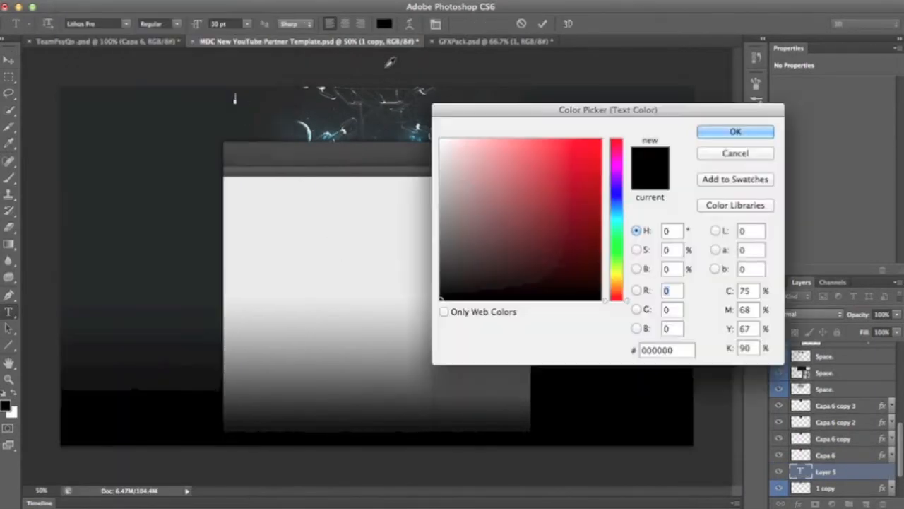
- Add white MACHINIMA, DESIGNER and TWITTER labels, scaled and stacked top-left on the banner
click(736, 131)
text(Designer)
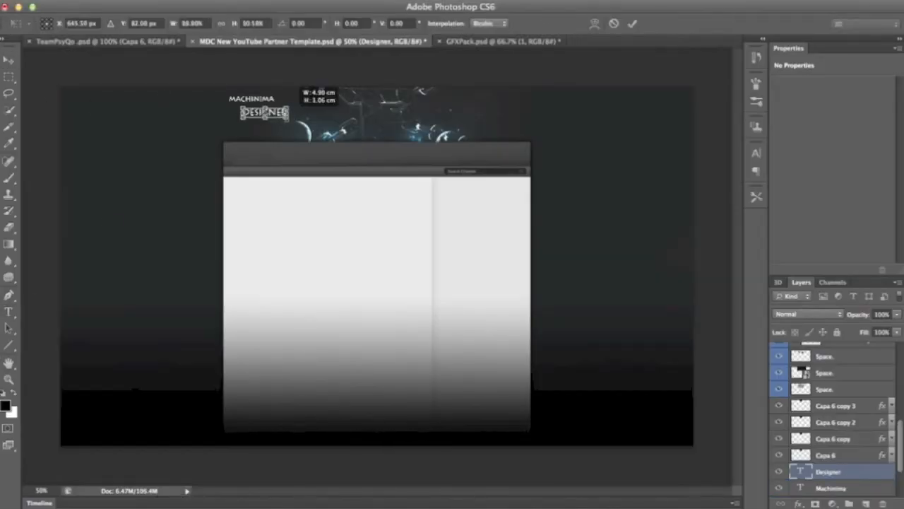
click(8, 315)
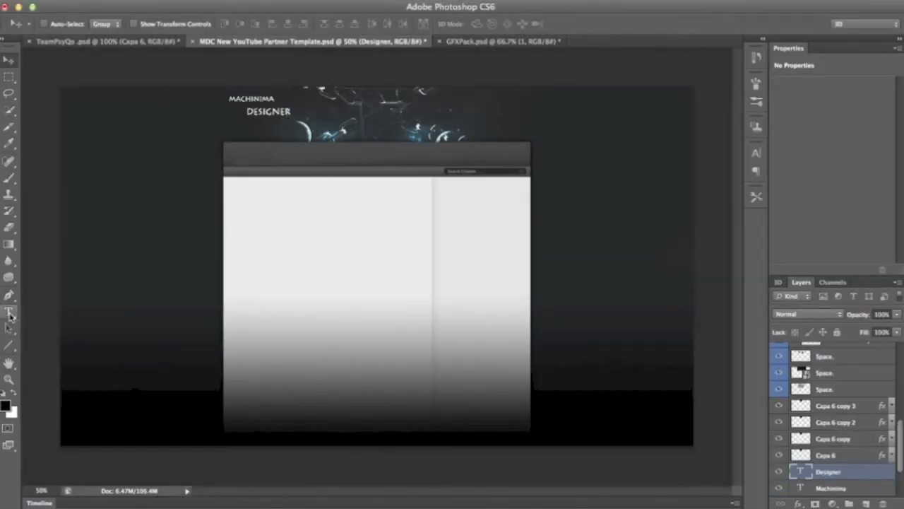
click(9, 313)
text(twitter)
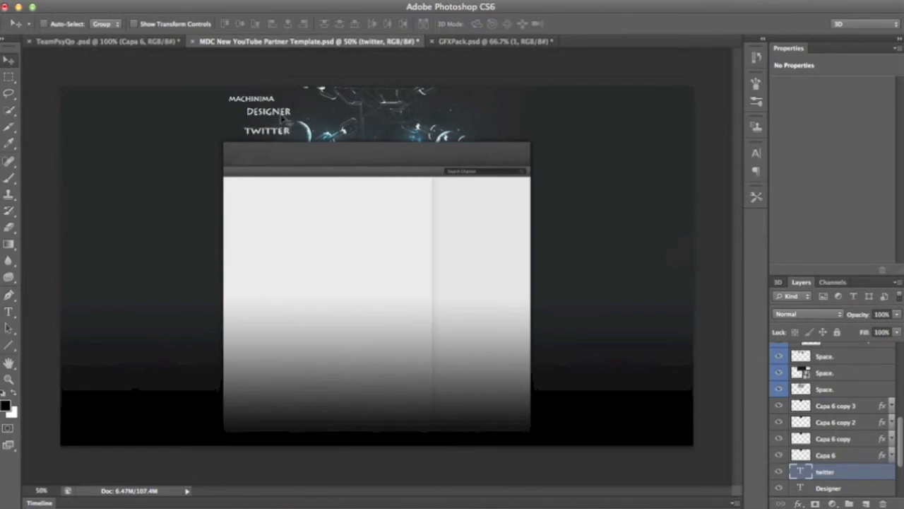
click(828, 487)
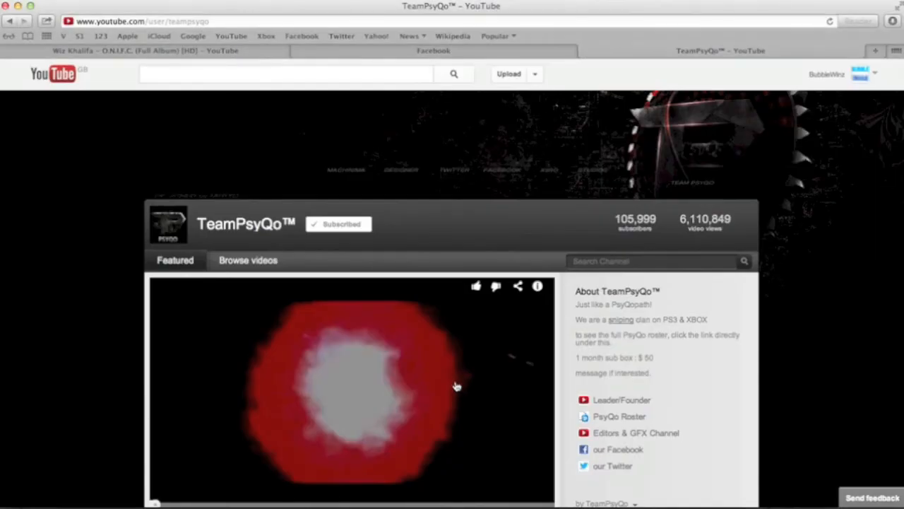
- Scroll the TeamPsyQo YouTube channel page in Safari to view its banner labels
scroll(down, 3)
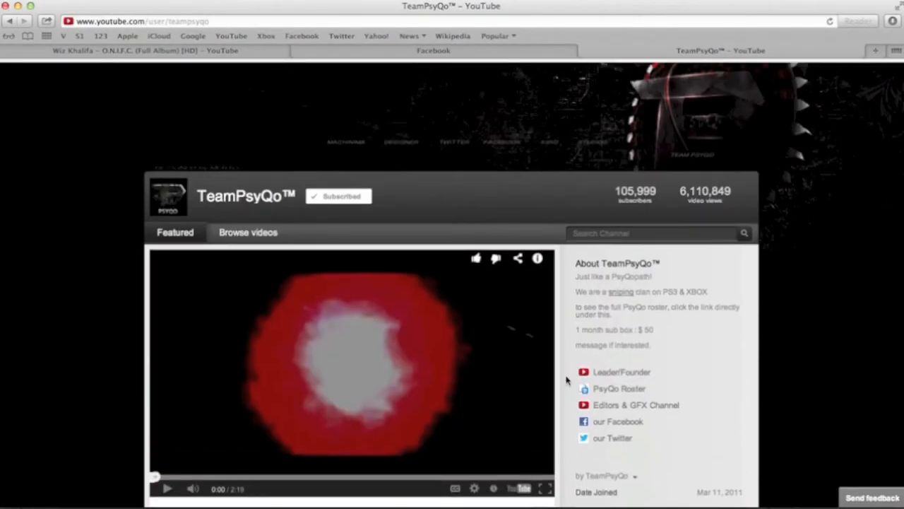
scroll(down, 3)
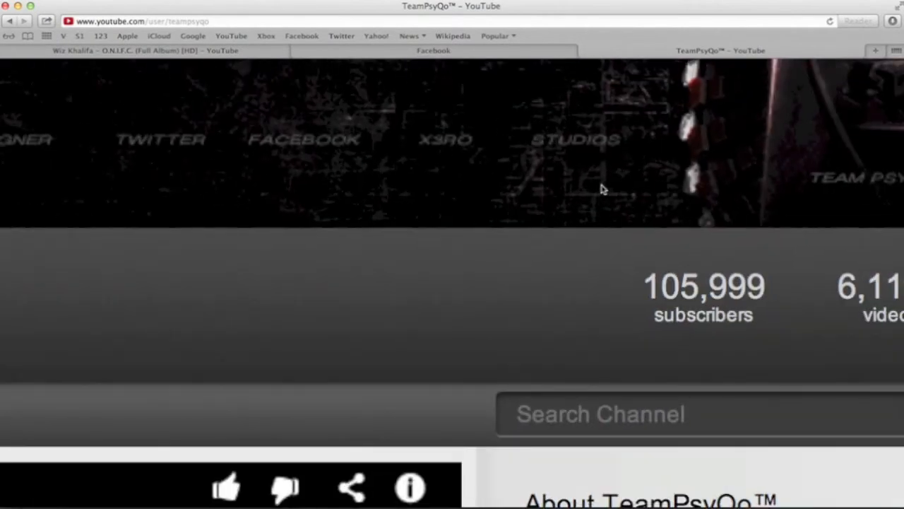
scroll(down, 3)
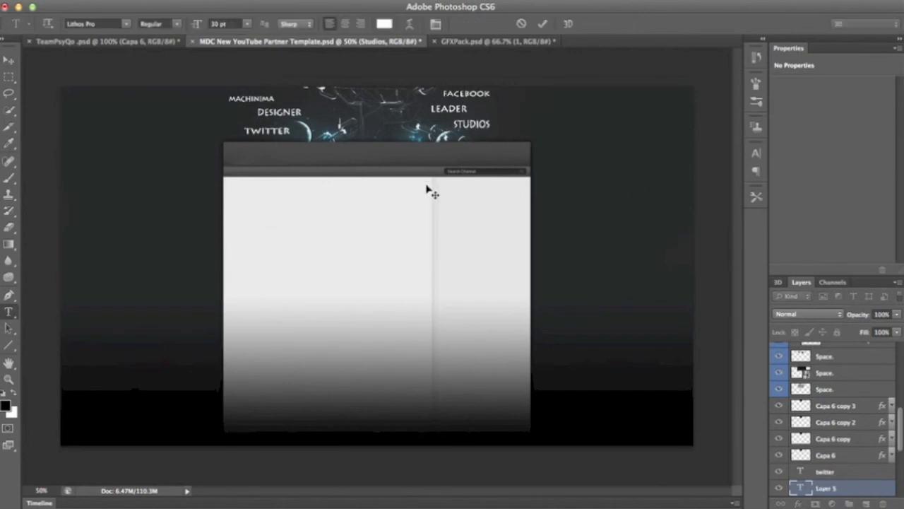
- Type the TEAMPSYQO label, then select the STUDIOS and DESIGNER text layers for opacity
text(TEAMPSYQO)
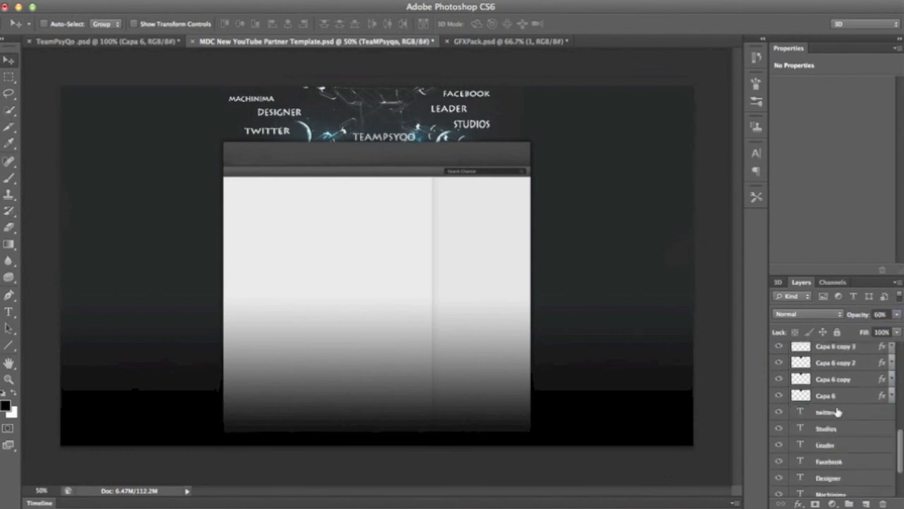
click(823, 427)
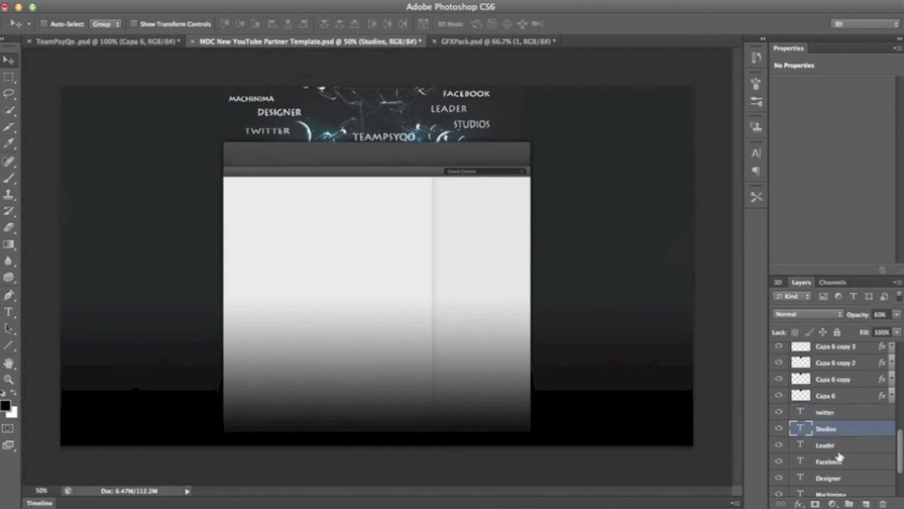
click(829, 477)
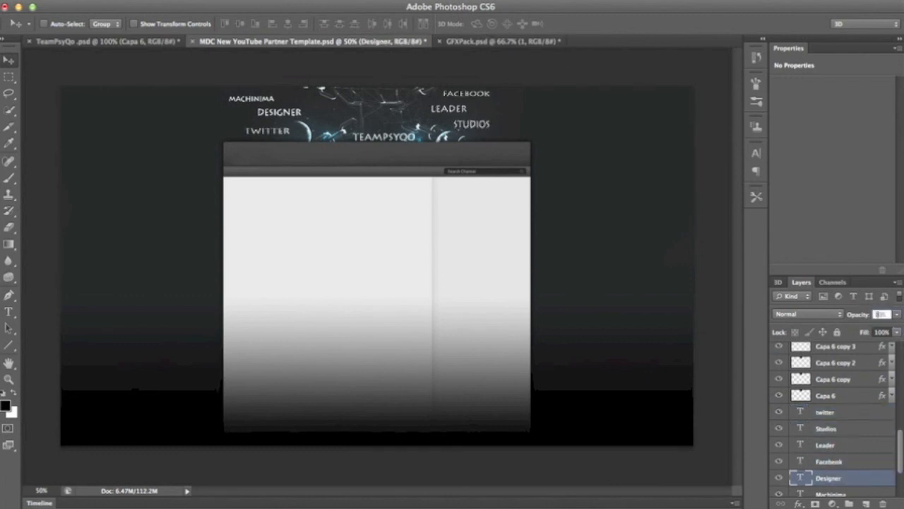